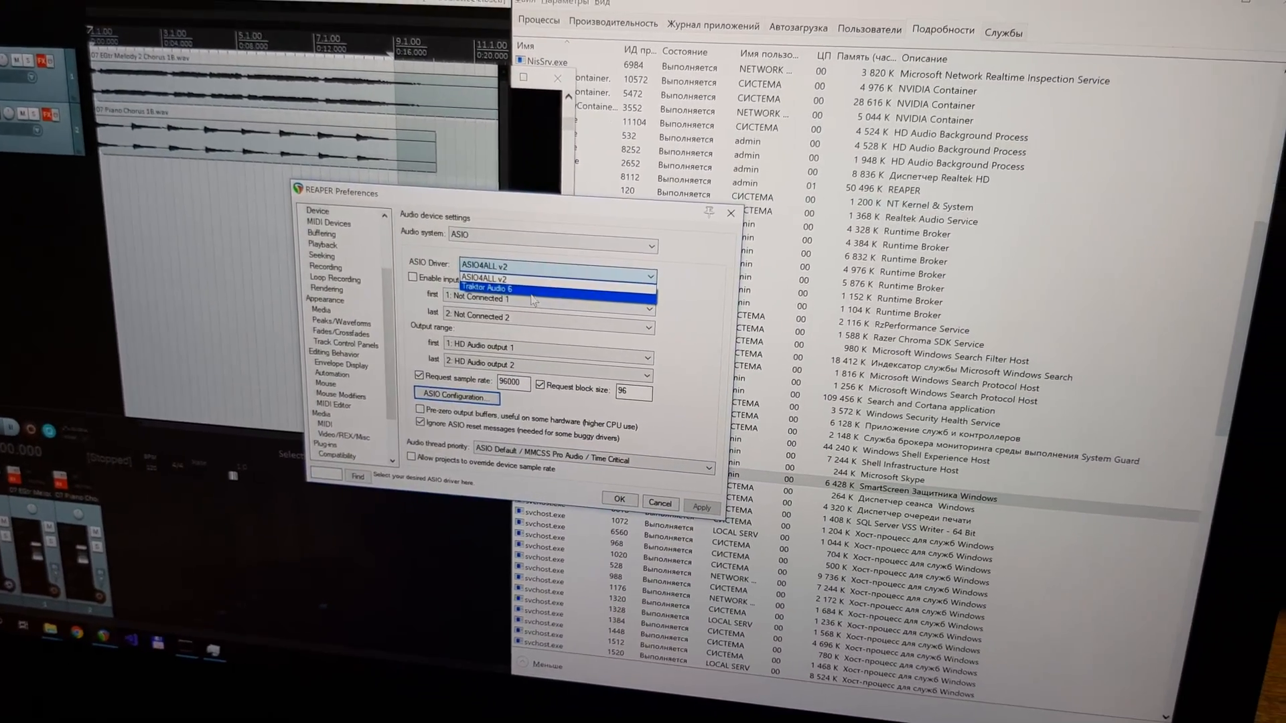
Select Traktor Audio 6 as REAPER's ASIO audio driver
left_click(489, 288)
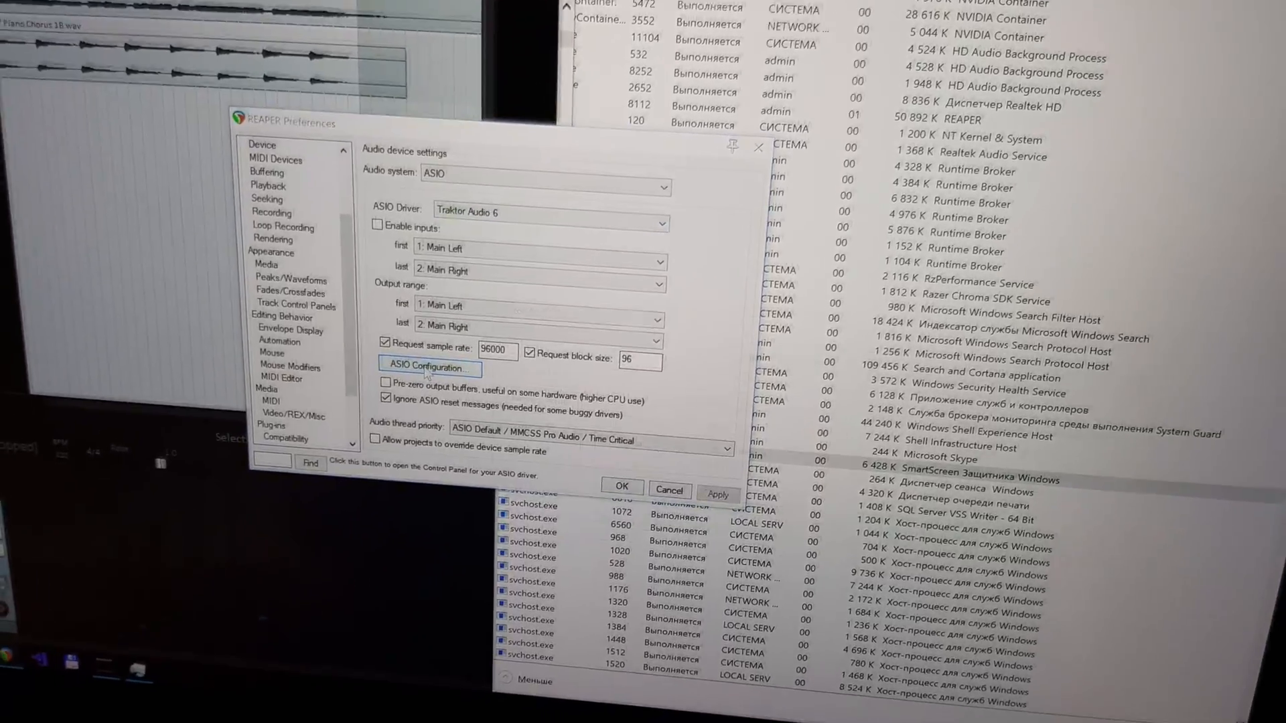
left_click(427, 366)
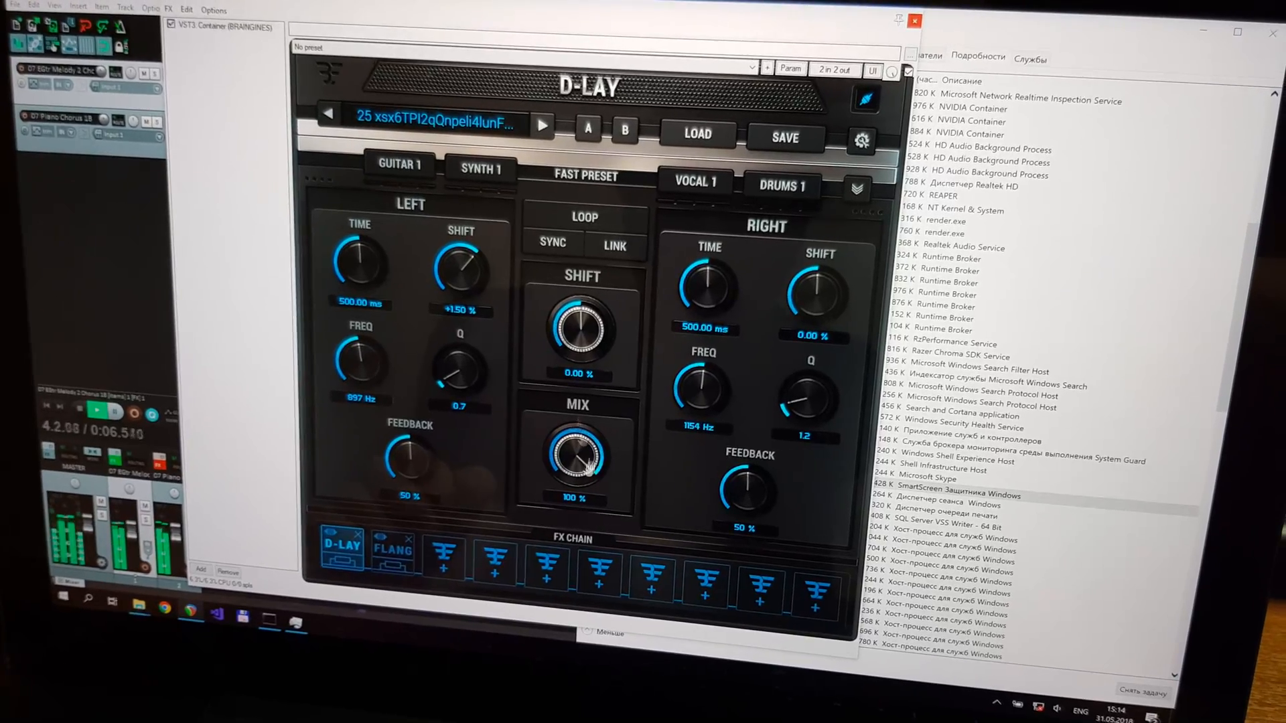
Drag in the REAPER window while the two-track project plays
left_click_drag(578, 459, 587, 492)
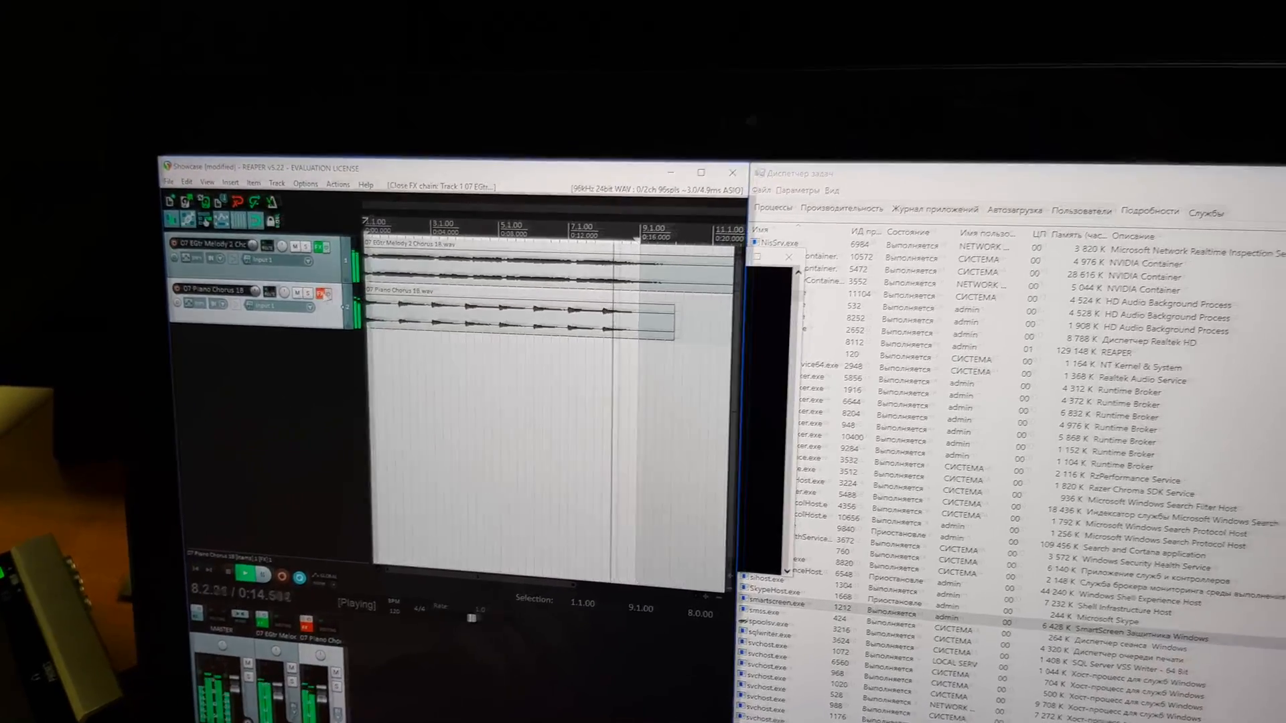
Open the 07 Piano Chorus 1B track's VST3 container with DP TWINS and D-LAY
left_click(332, 290)
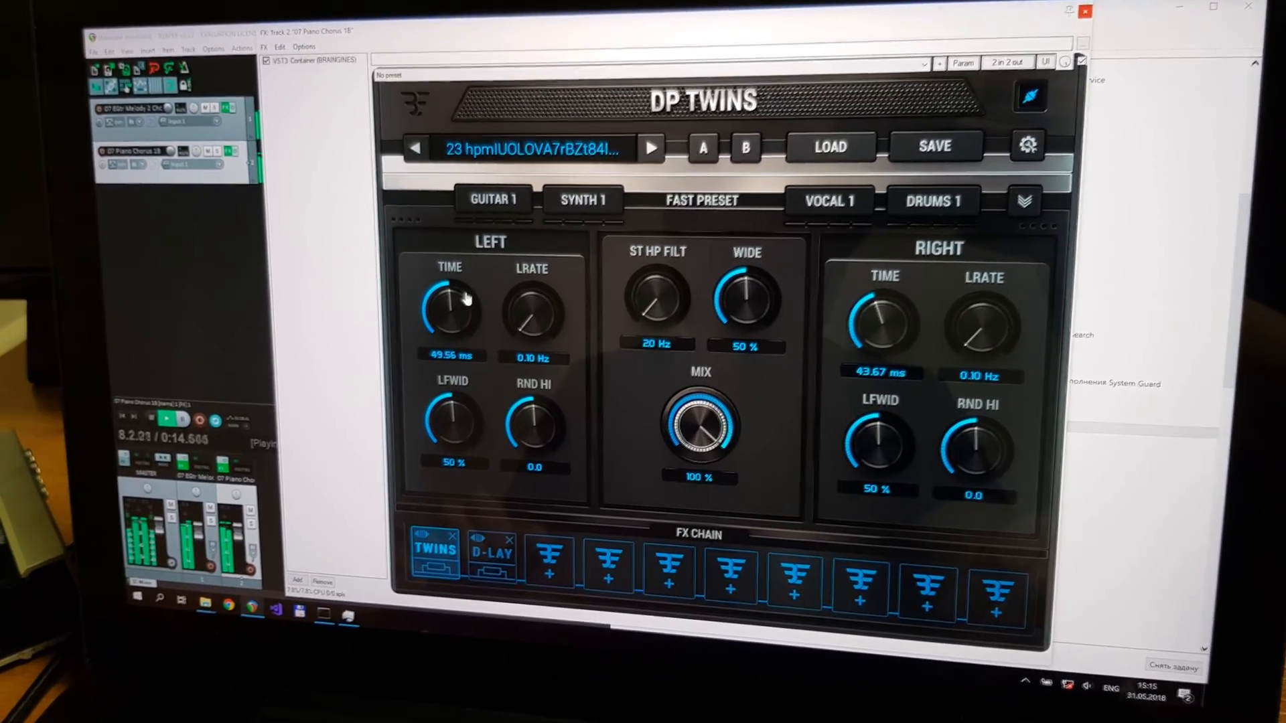
Raise the DP TWINS WIDE knob from 50% to 80%
left_click_drag(909, 320, 914, 288)
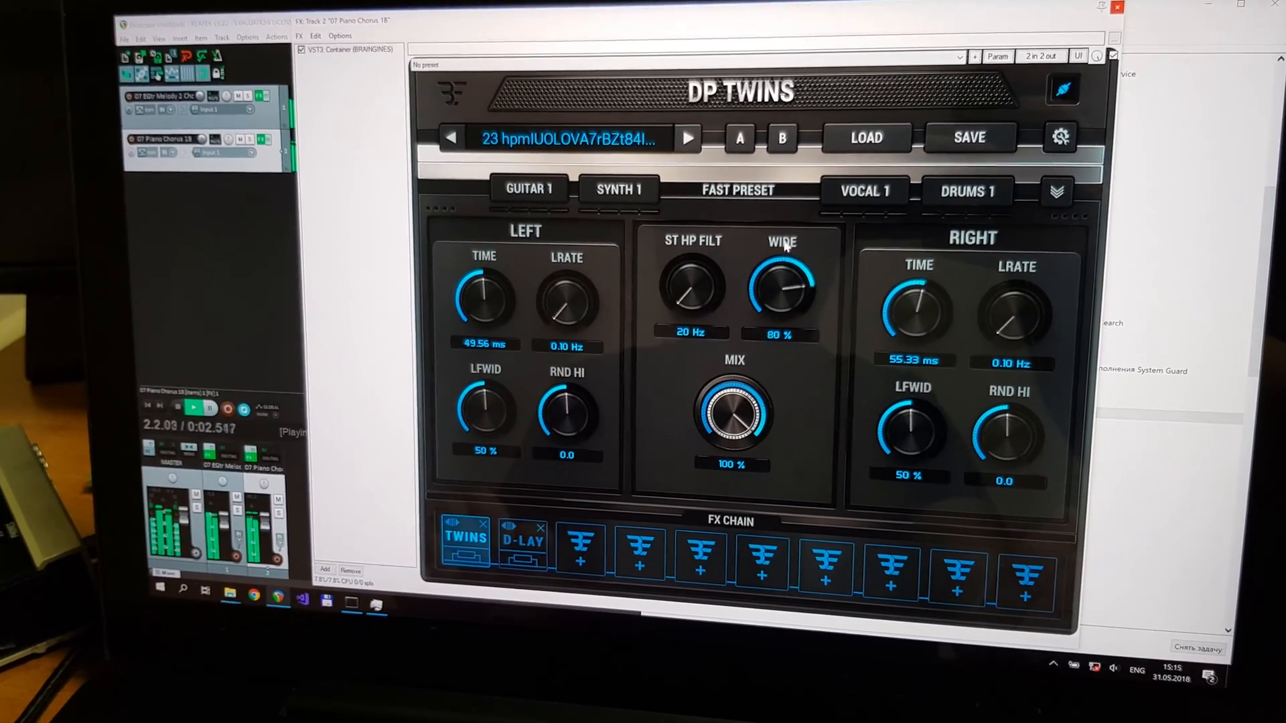
left_click_drag(782, 292, 778, 263)
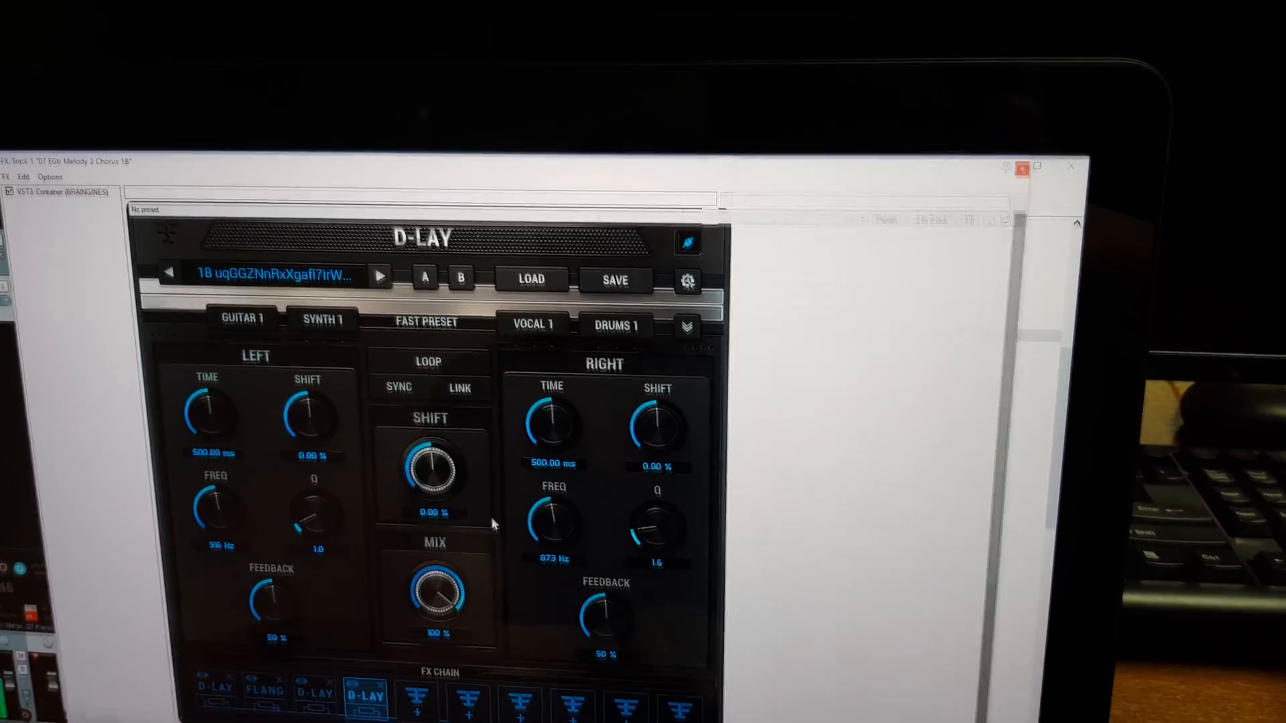
Add a D-LAY cell, load preset 17, and adjust the left channel's Q
left_click(275, 274)
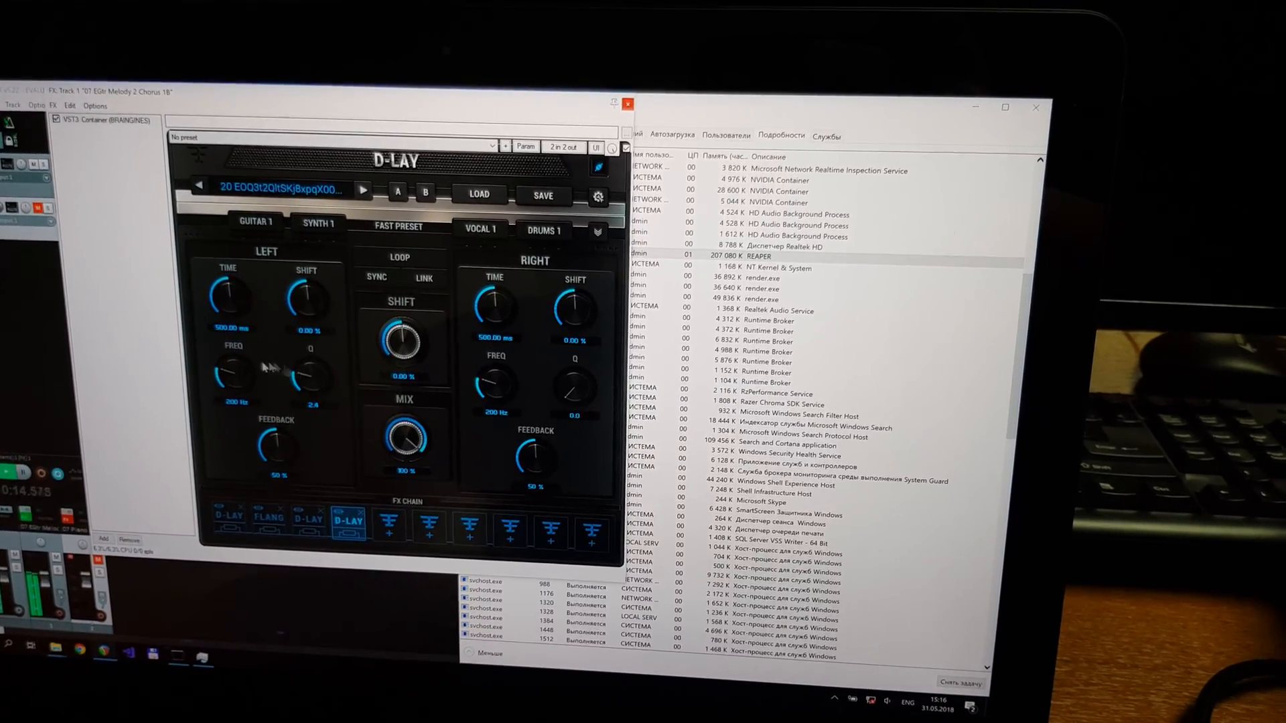
left_click_drag(233, 381, 233, 365)
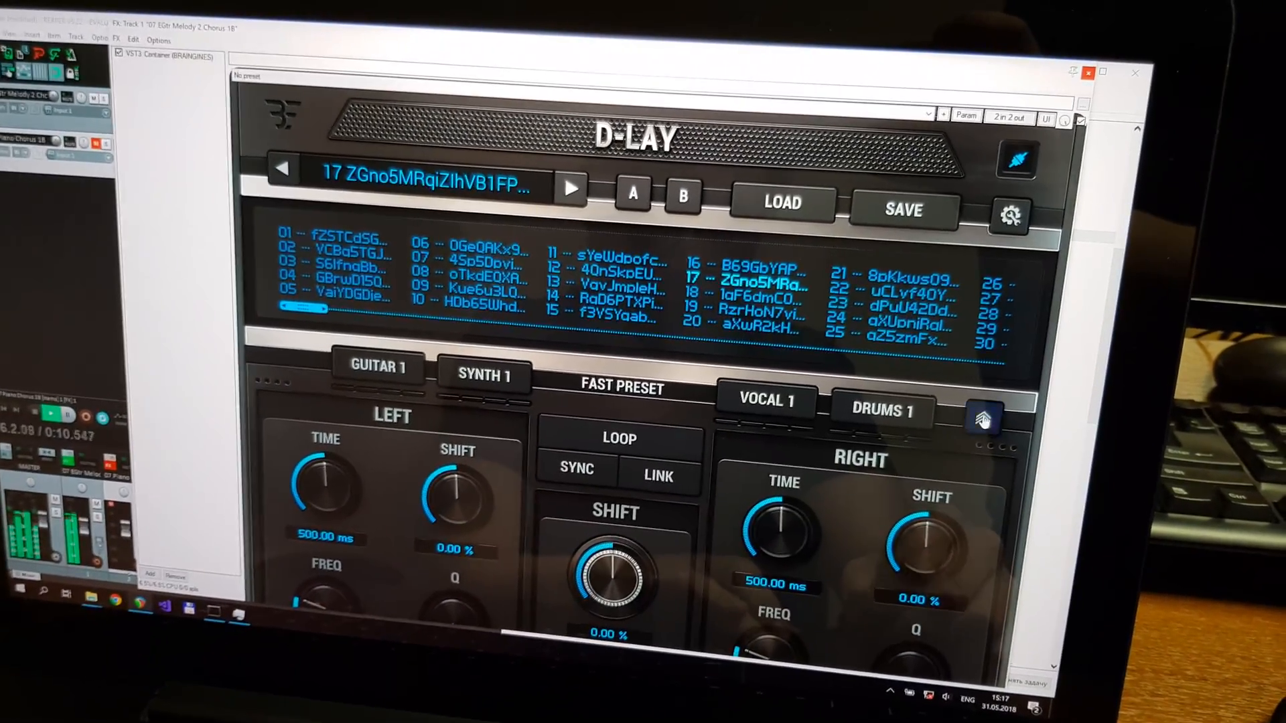
left_click(983, 420)
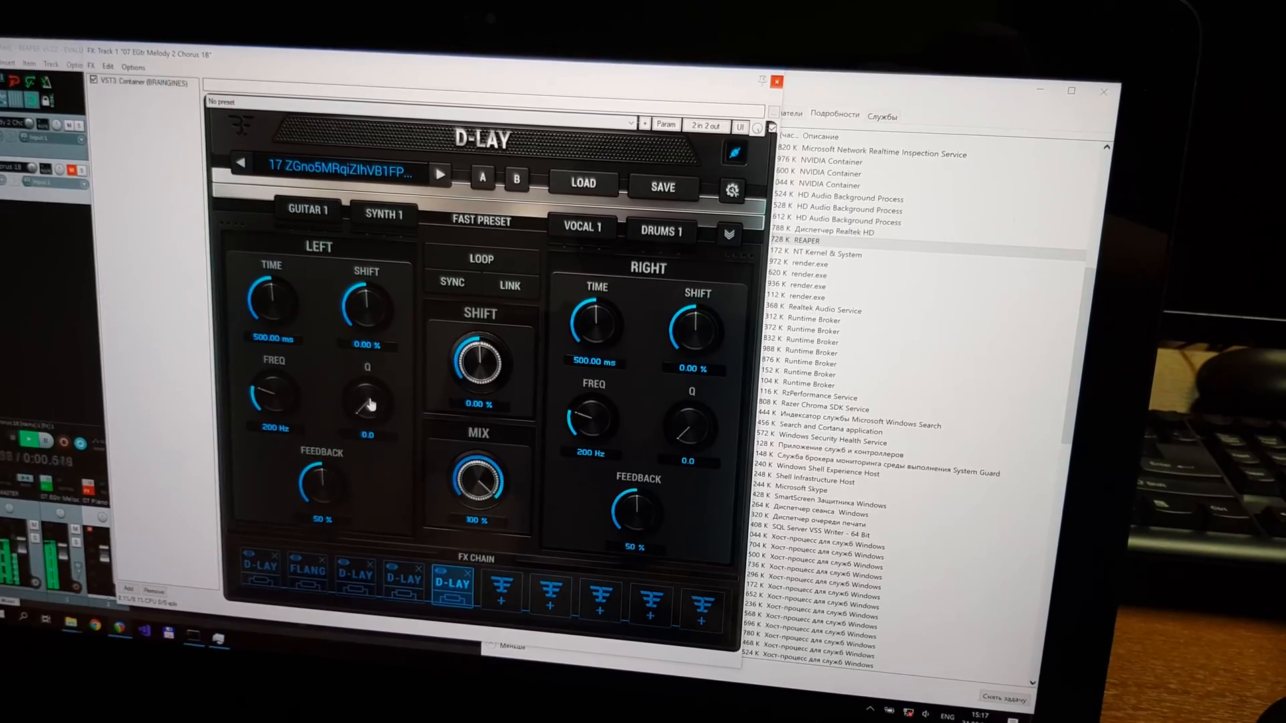
left_click_drag(692, 427, 714, 402)
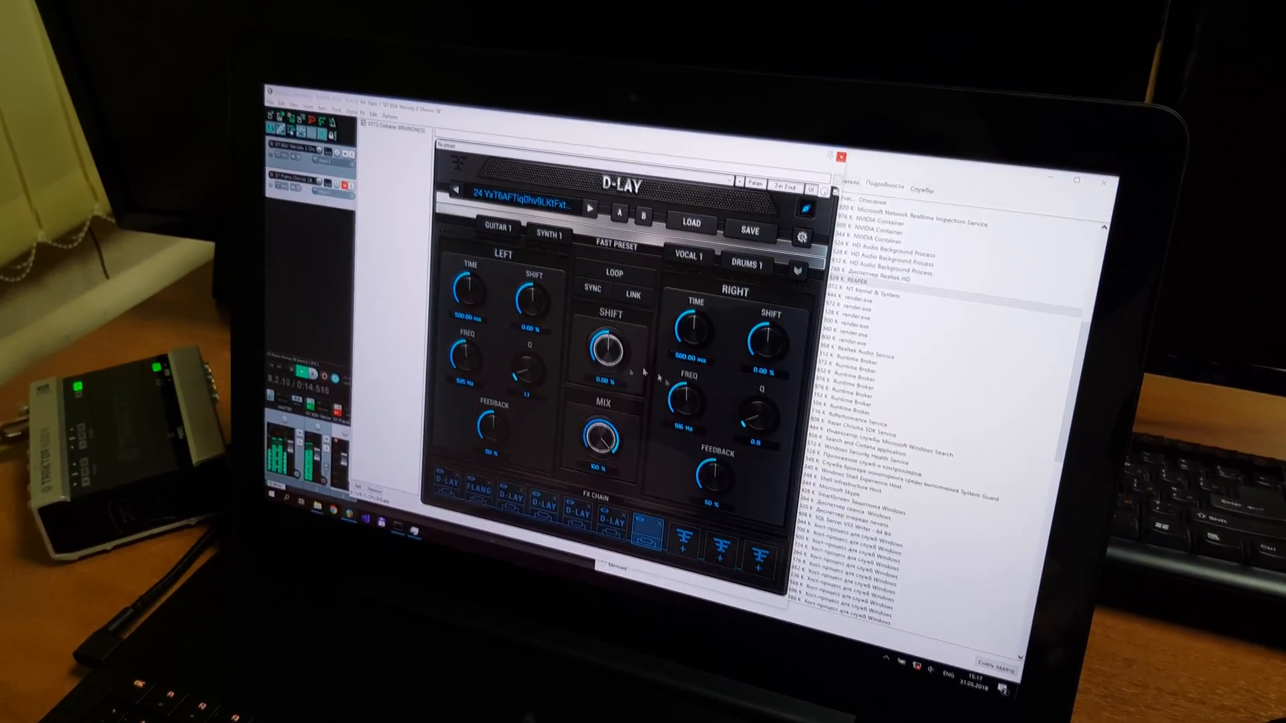
Select D-LAY preset 24 from the preset browser
left_click(468, 493)
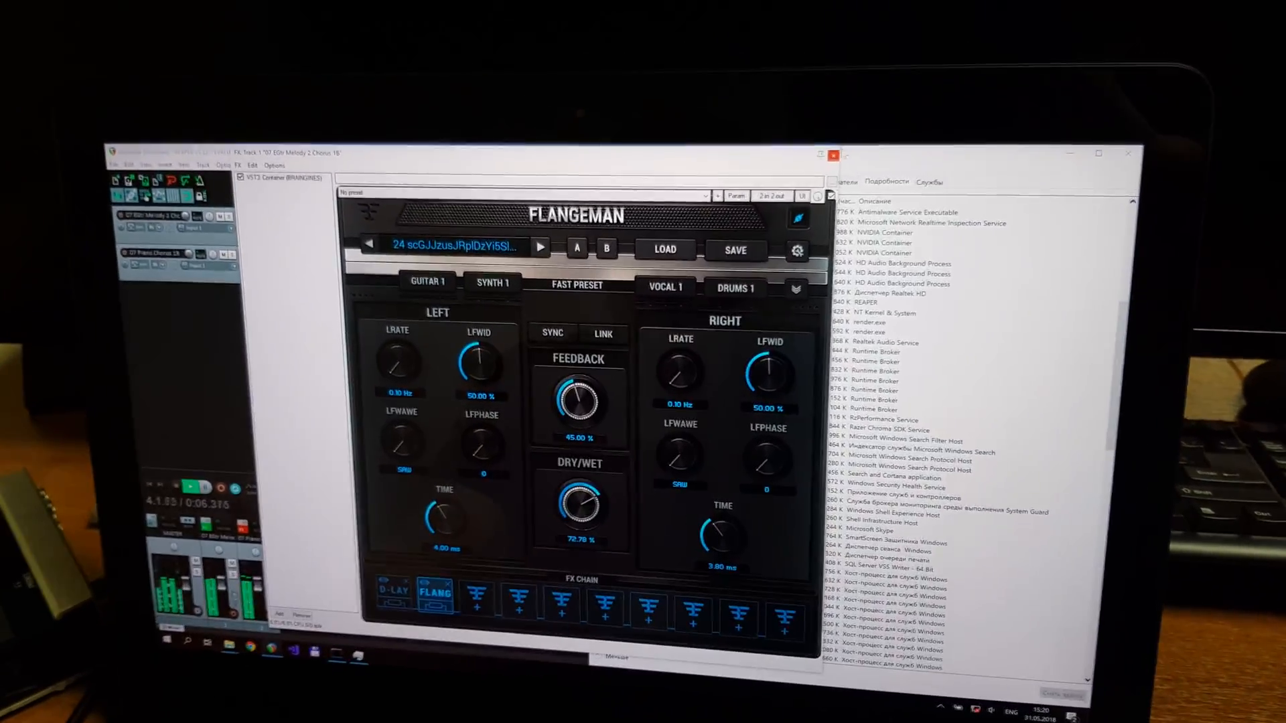
Bring Task Manager forward and select reaper.exe to check its CPU
left_click(832, 155)
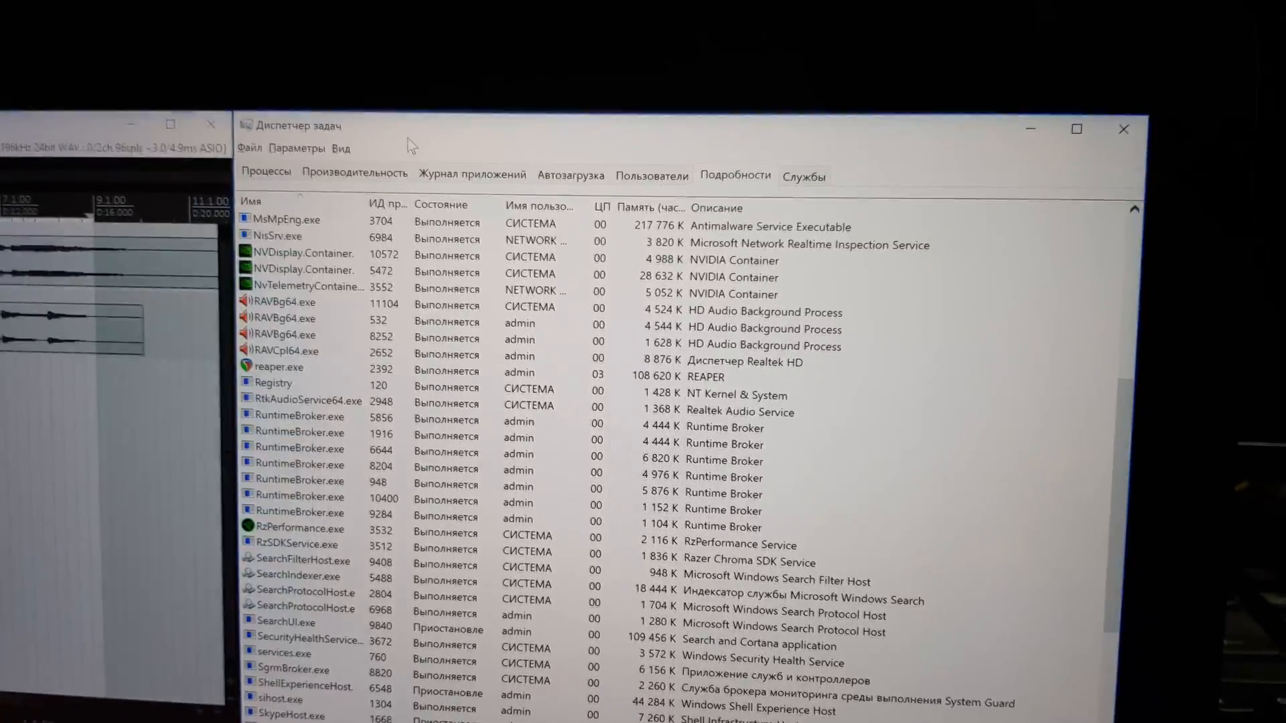
left_click(278, 369)
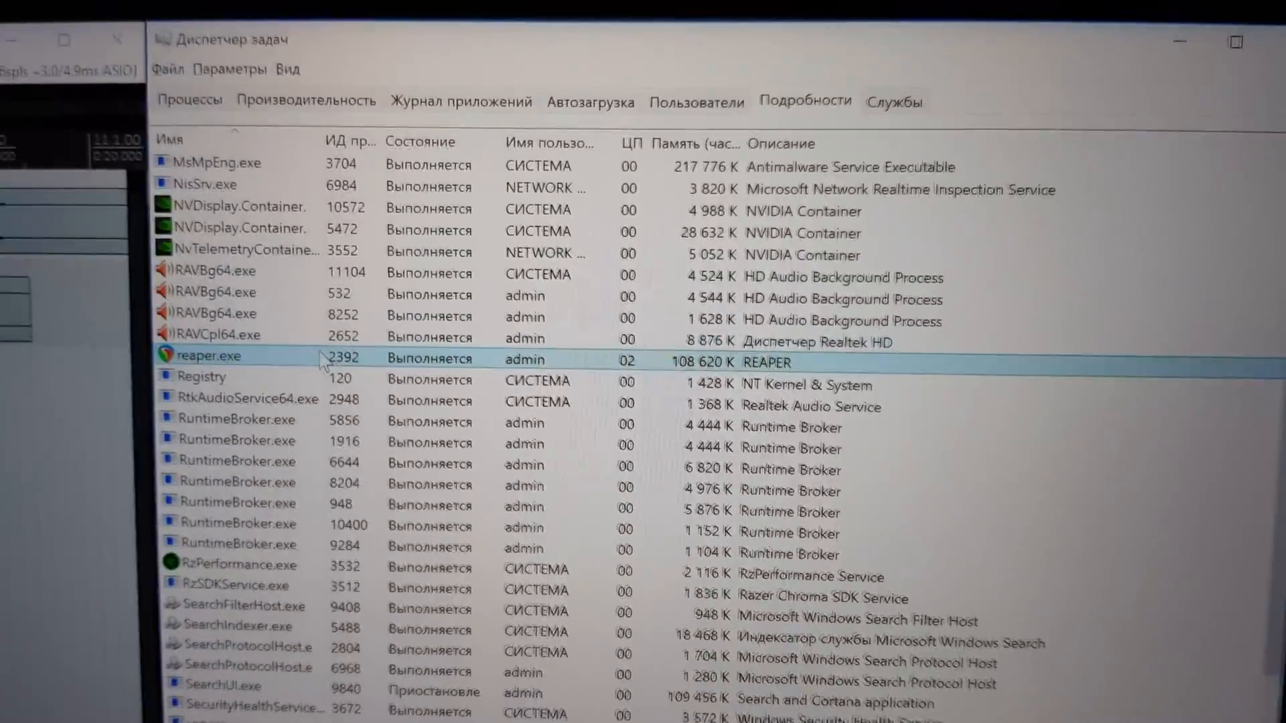